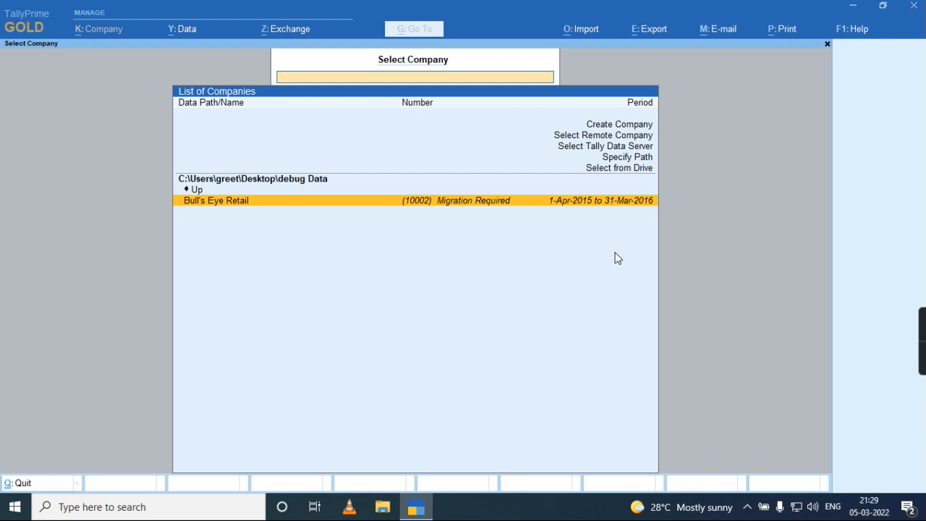
# - Start migrating Bull's Eye Retail with Backup Company Data before Migration set to No
pyautogui.click(216, 199)
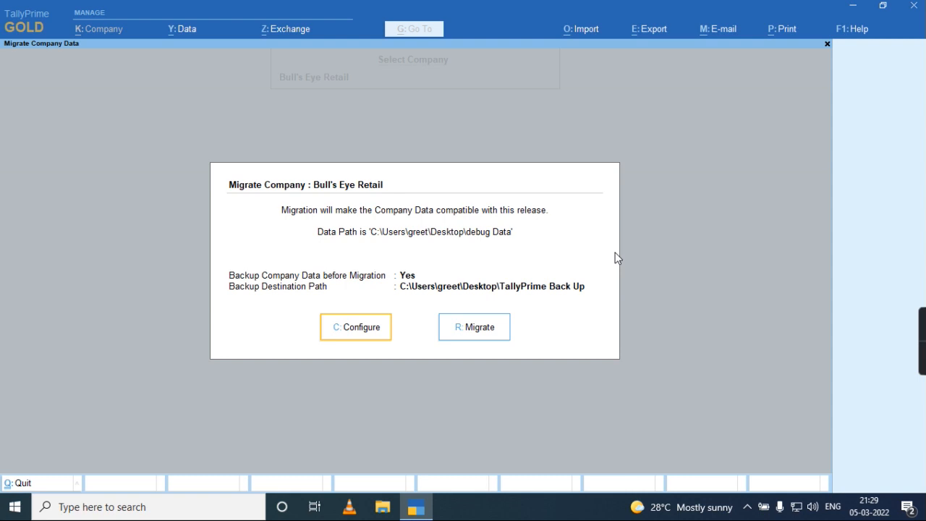
pyautogui.click(356, 327)
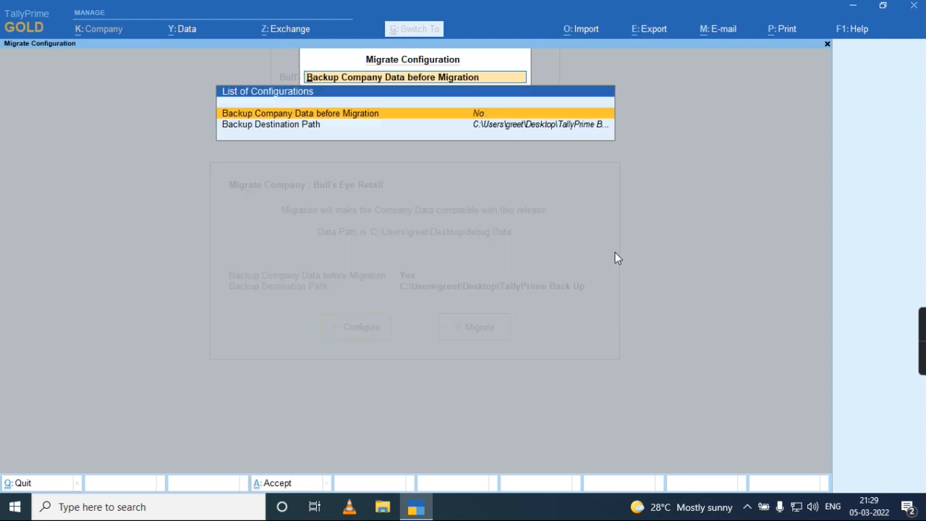
pyautogui.click(276, 483)
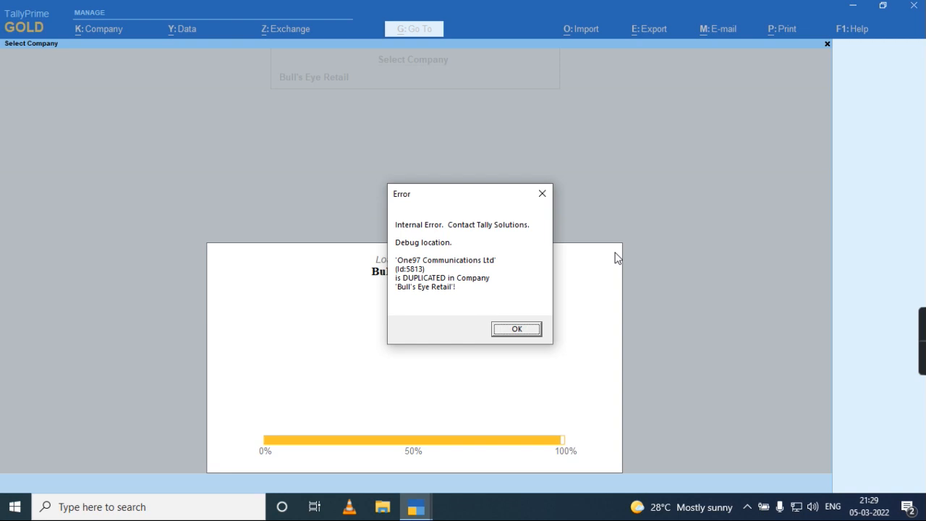
pyautogui.moveTo(535, 69)
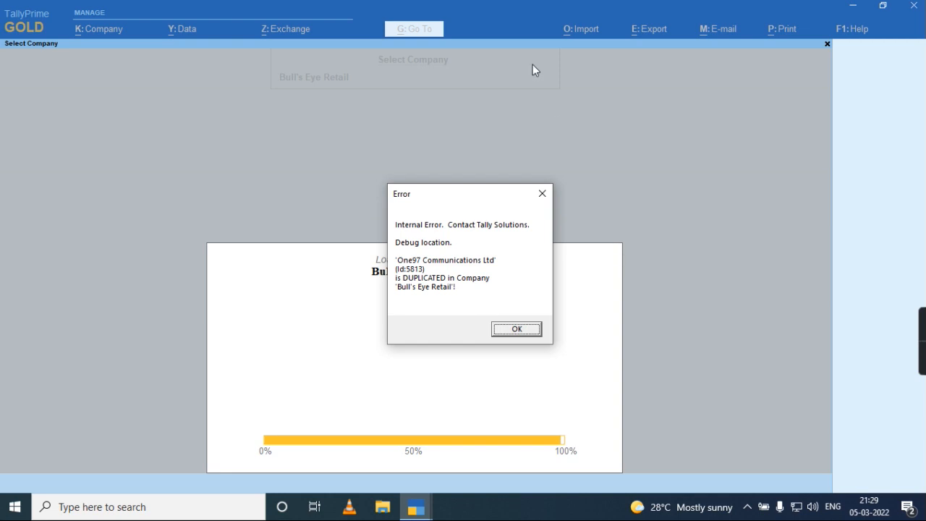
pyautogui.moveTo(495, 252)
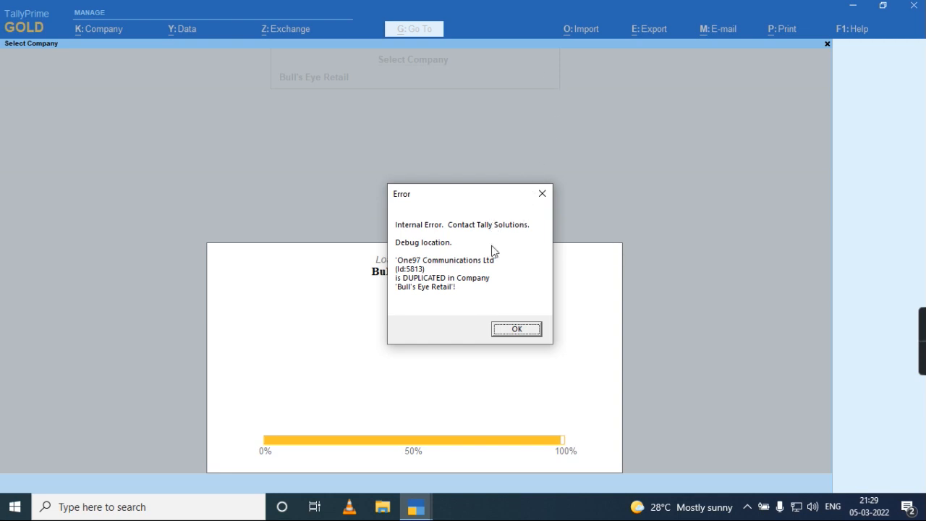
pyautogui.moveTo(515, 329)
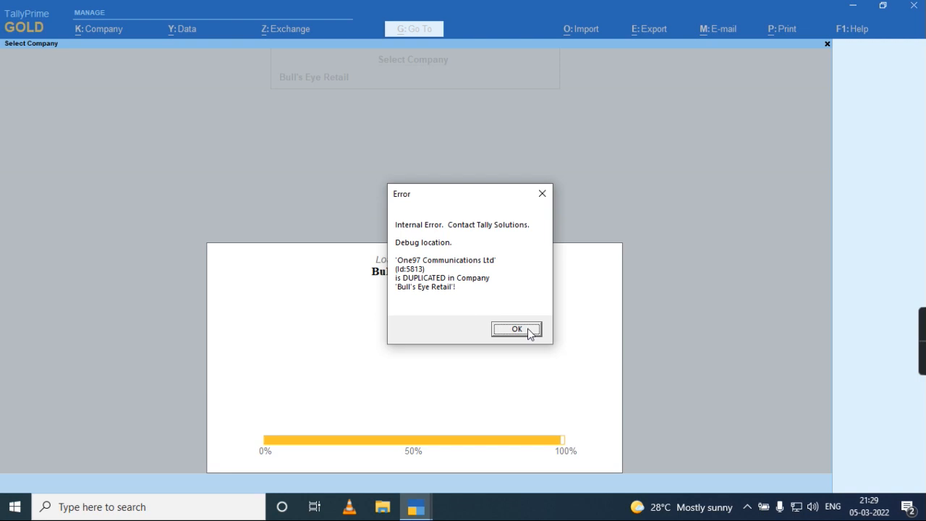
# - Dismiss the duplicate Id 5813 error and check the TallyPrime (2) shortcut's target path in Properties
pyautogui.click(517, 329)
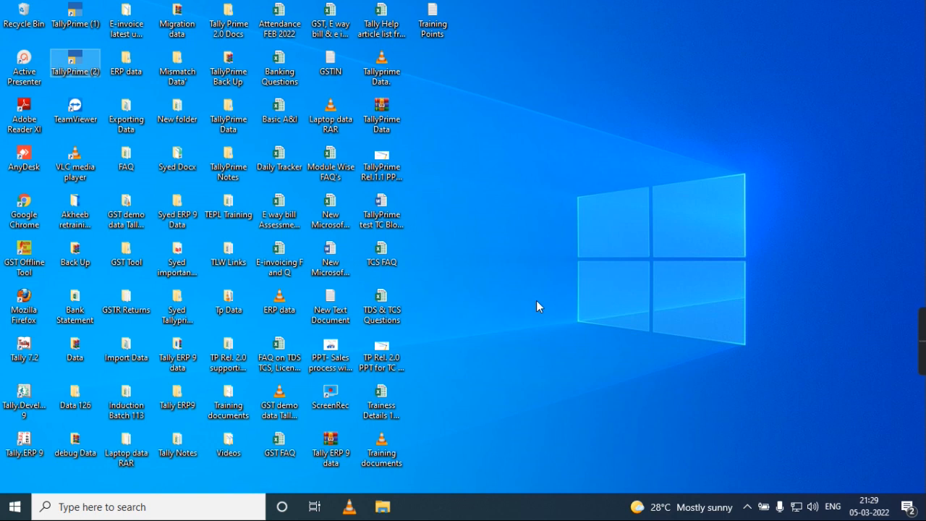
pyautogui.moveTo(75, 63)
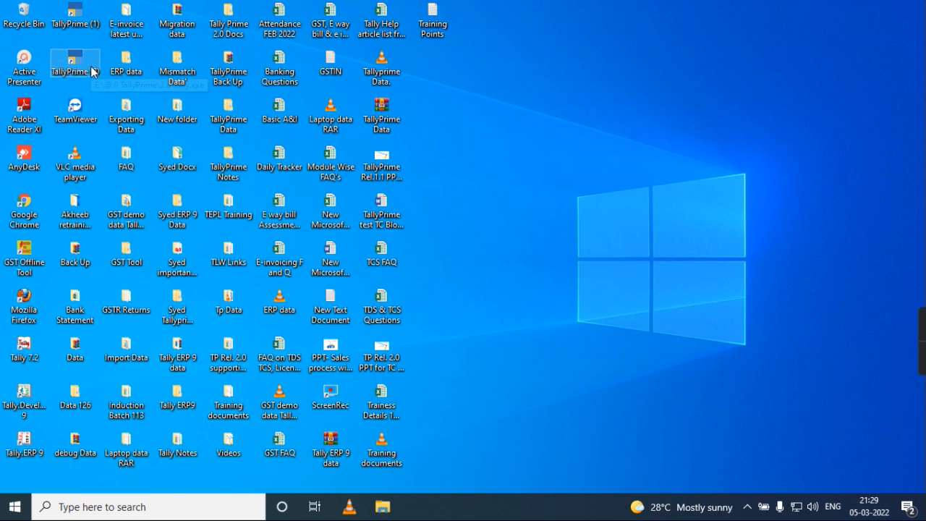
pyautogui.rightClick(75, 64)
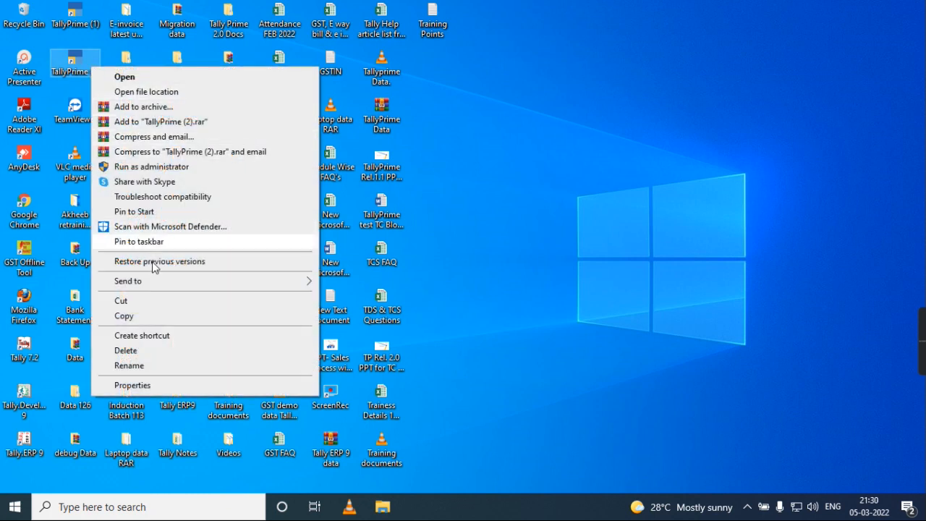
pyautogui.click(133, 385)
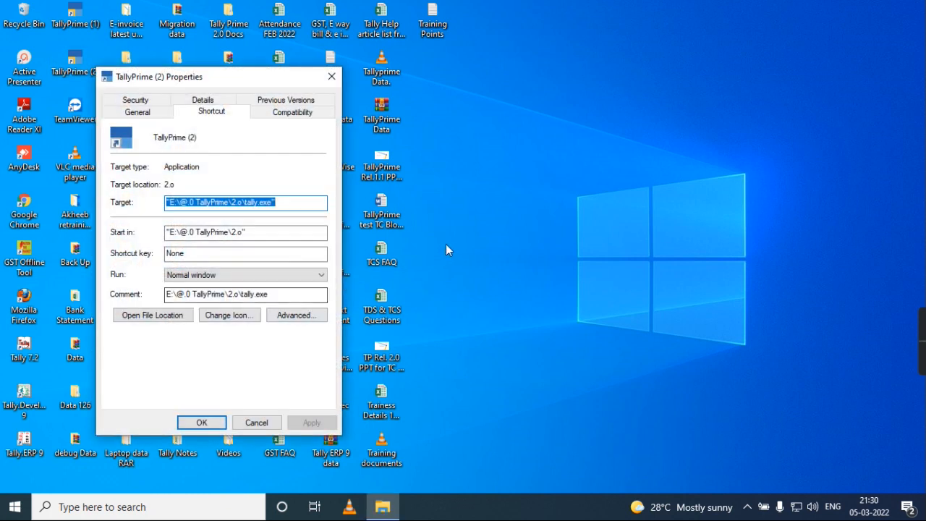
pyautogui.moveTo(200, 353)
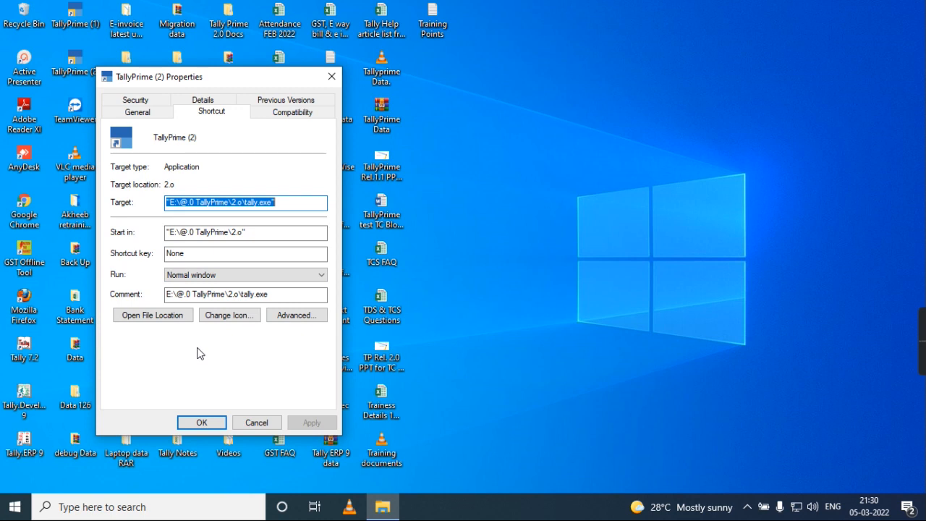
pyautogui.moveTo(331, 77)
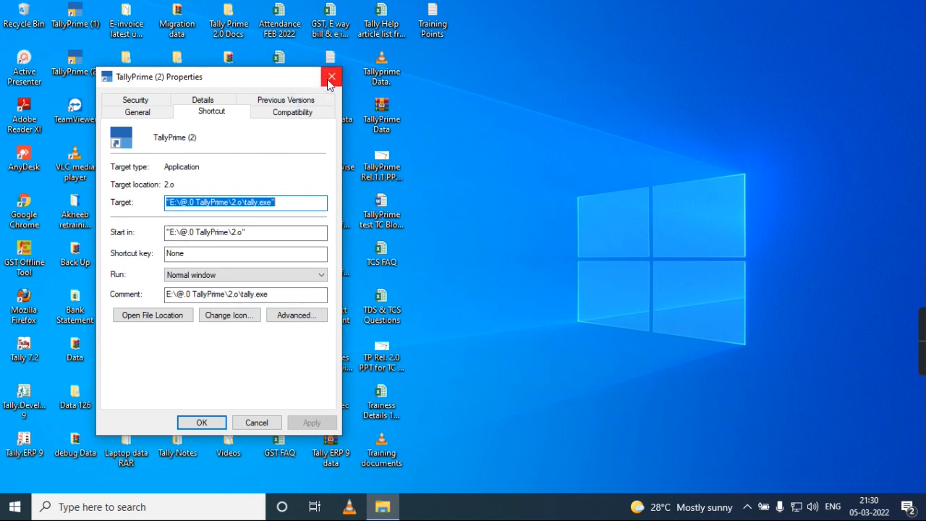
pyautogui.click(333, 76)
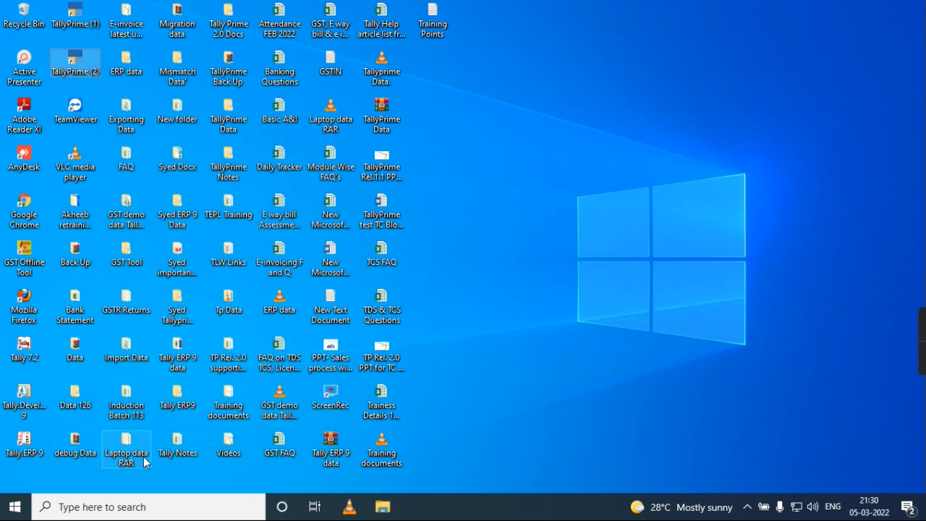
# - In the Run box enter the quoted "E:\@.0 TallyPrime\2.o\tally.exe" path, then start typing 'no'
pyautogui.write('\\\\192.168.28.247')
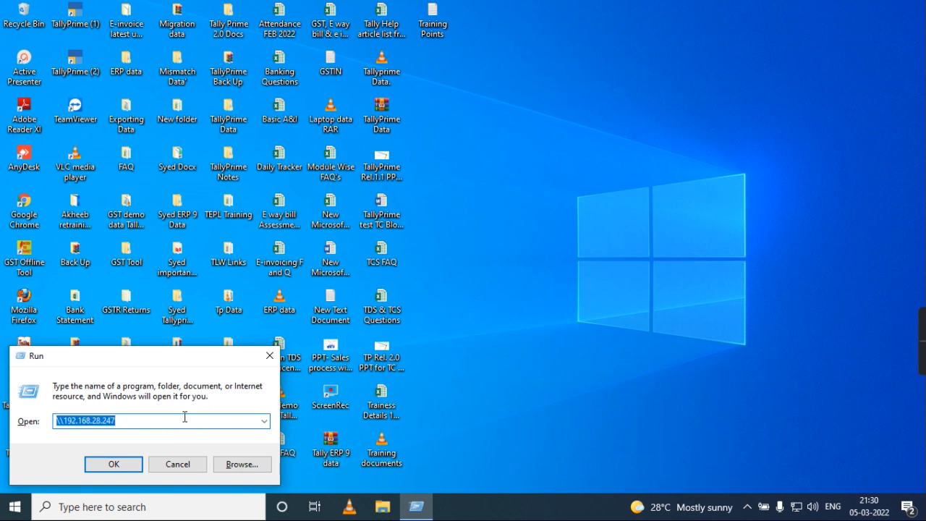
pyautogui.write('"E:\\@.0 TallyPrime\\2.o\\tally.exe"')
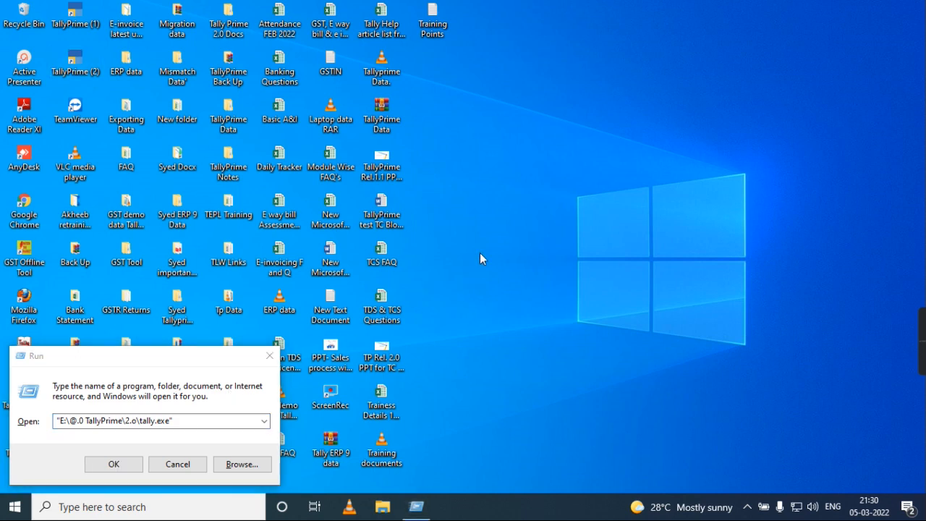
pyautogui.moveTo(230, 362)
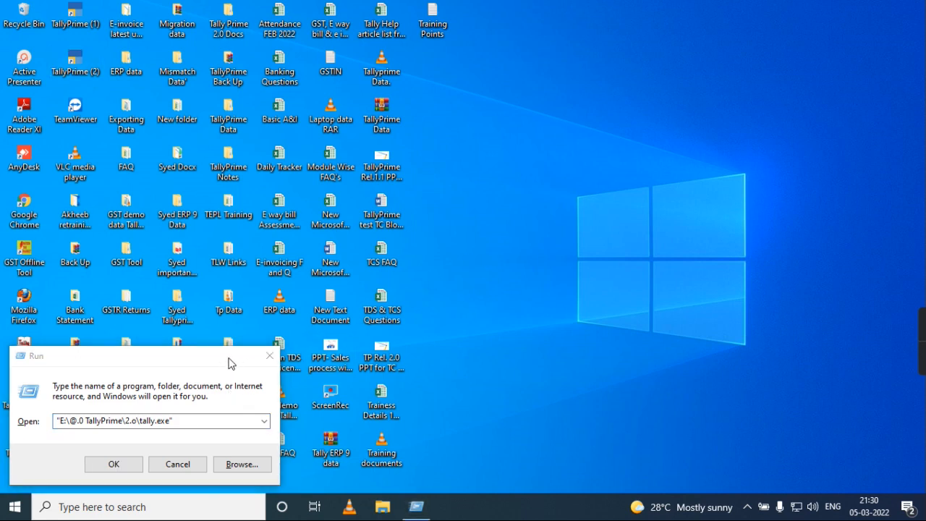
pyautogui.moveTo(611, 138)
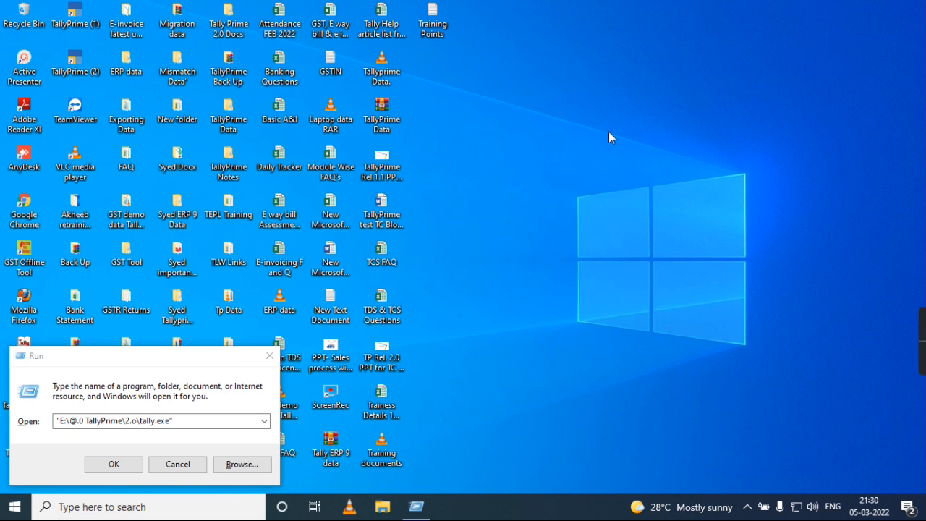
pyautogui.moveTo(518, 211)
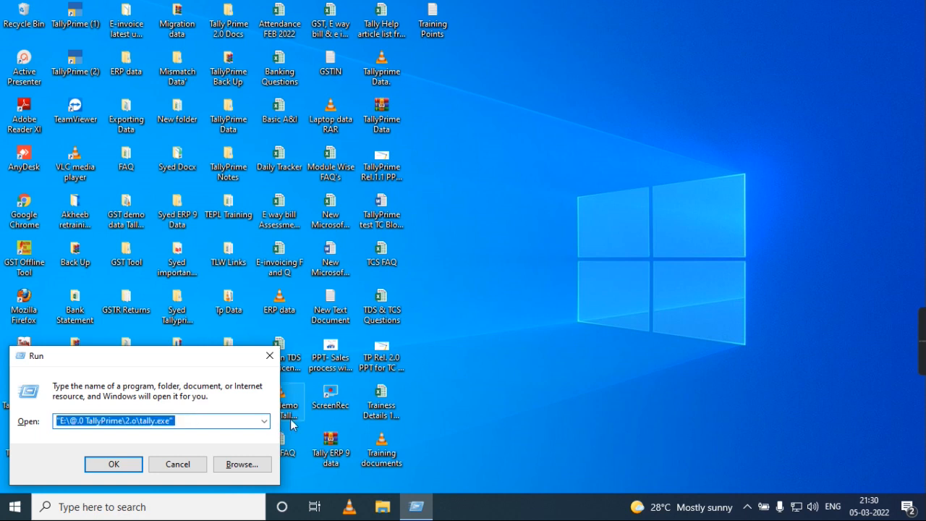
pyautogui.write('no')
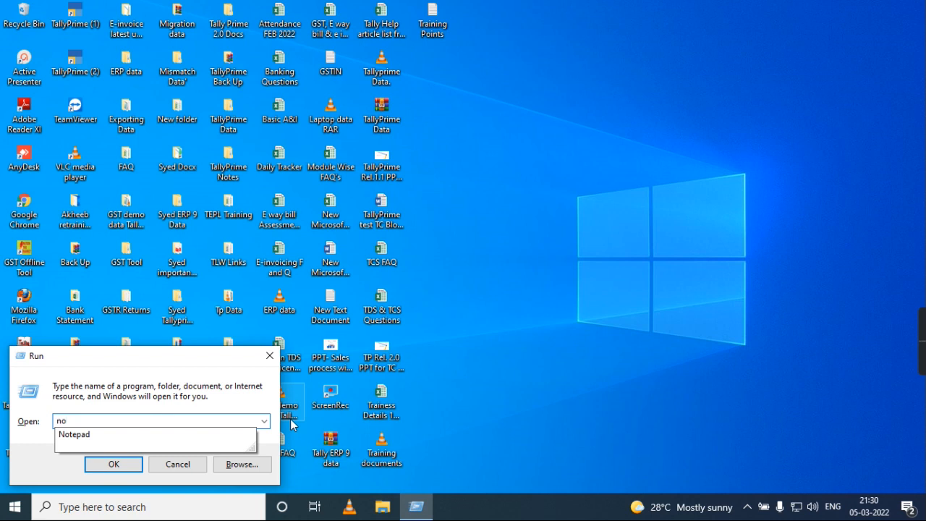
# - Hide Notepad and open the debug Data folder on the desktop to reach its full path
pyautogui.click(113, 463)
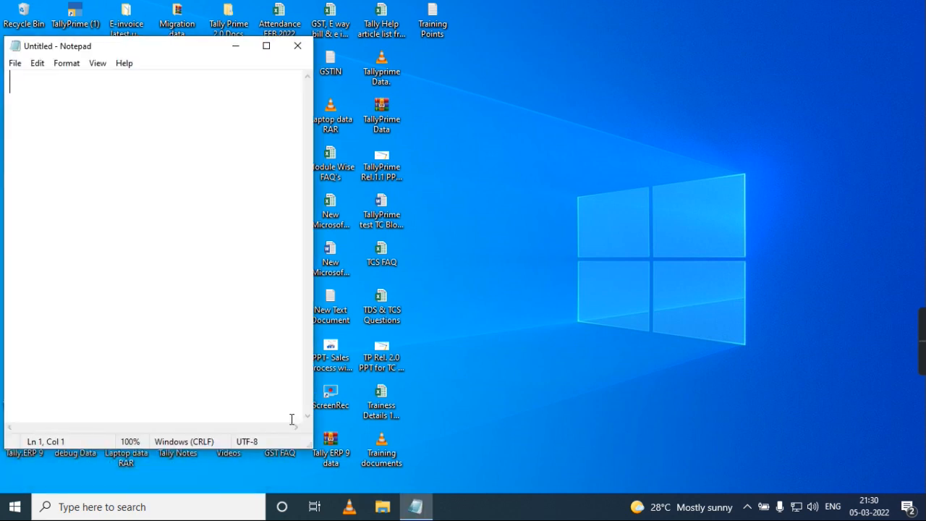
pyautogui.write('TallyPrime\\2.o\\tally.exe"')
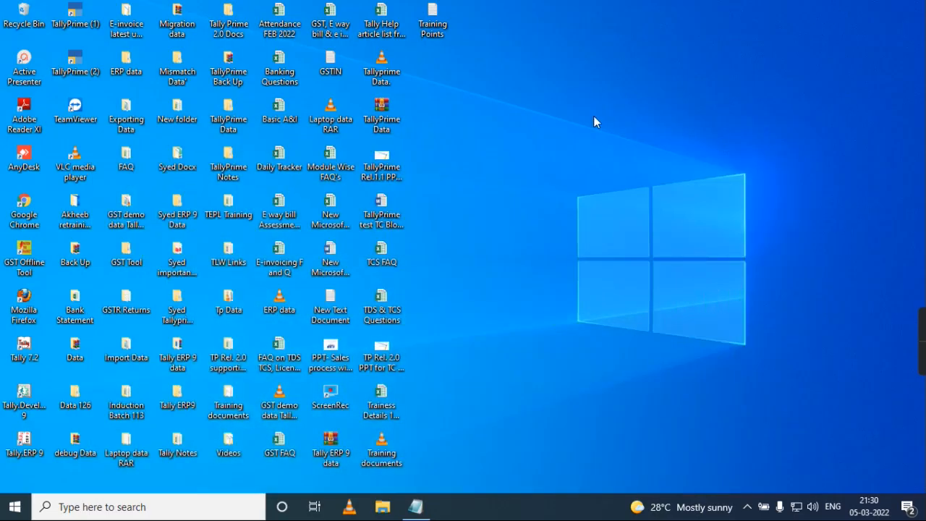
pyautogui.moveTo(545, 129)
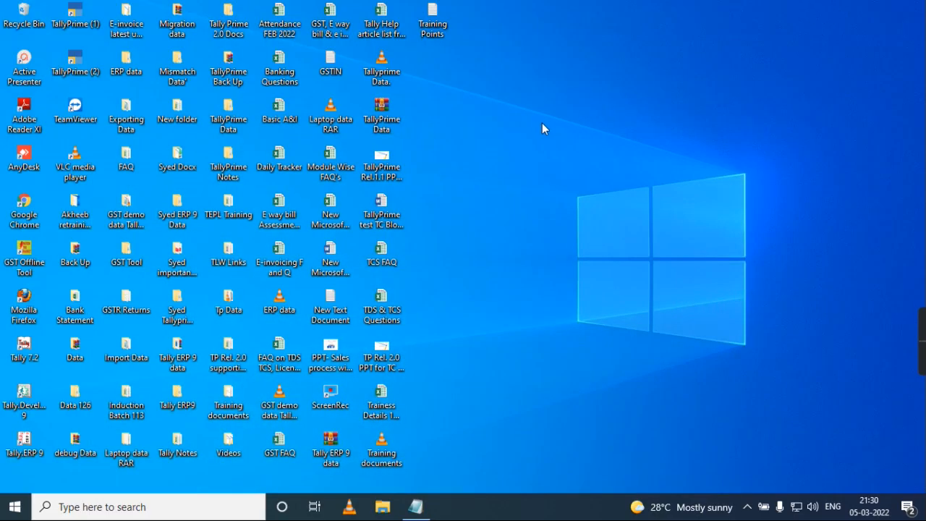
pyautogui.doubleClick(75, 446)
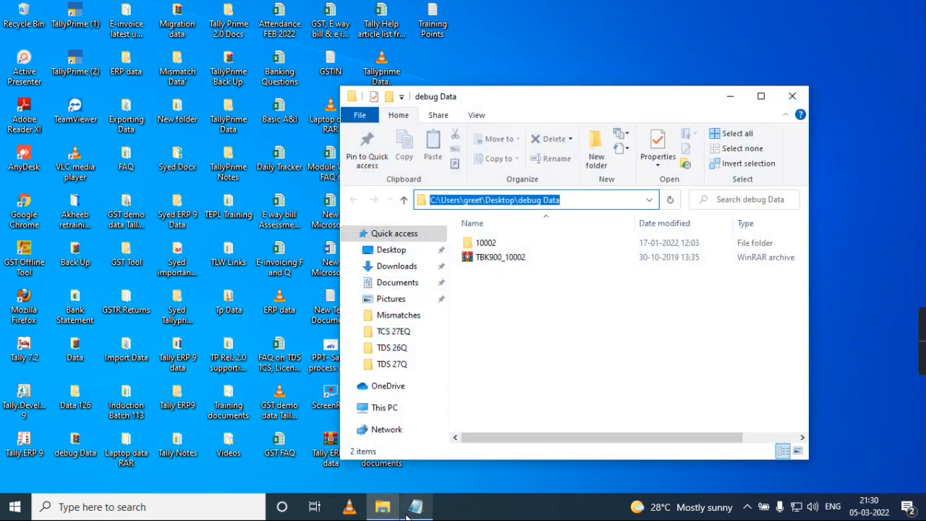
# - Append the quoted "C:\Users\greet\Desktop\debug Data" path after the tally.exe path in Notepad
pyautogui.click(413, 506)
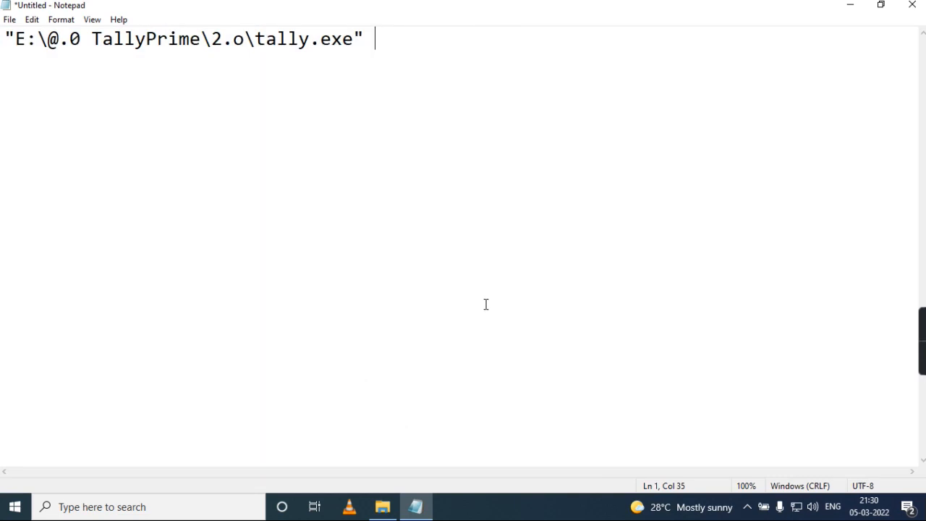
pyautogui.write('"')
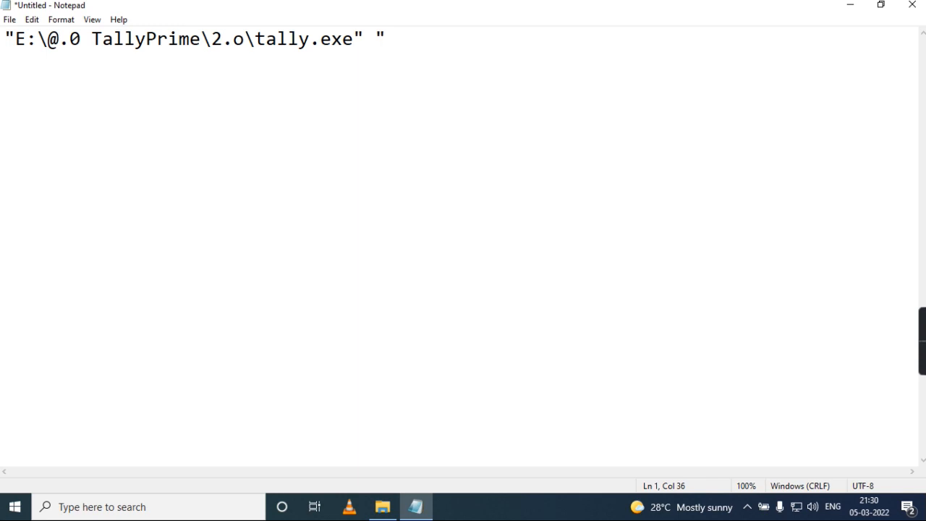
pyautogui.write('C:\\Users\\greet\\Desktop\\debug Data"')
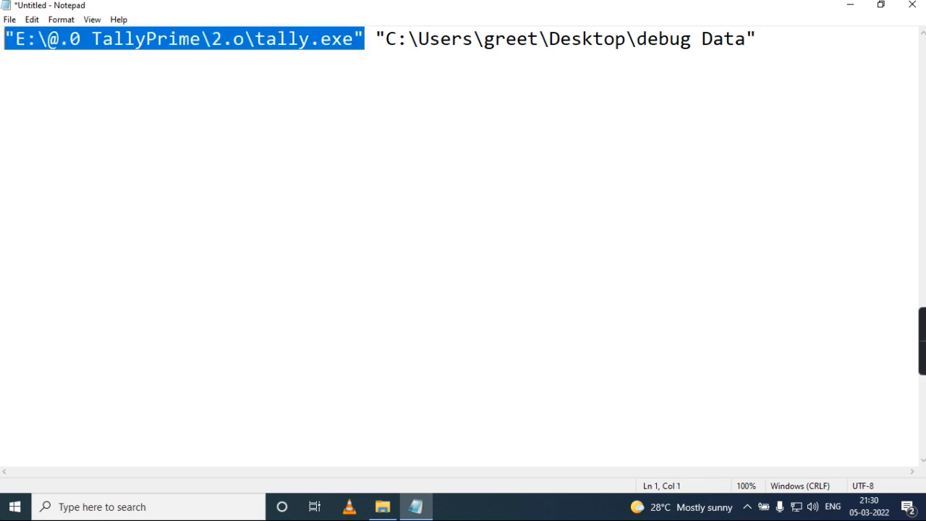
# - Add error ID 5813 at the end of the command line, completing the tally.exe repair command
pyautogui.click(375, 37)
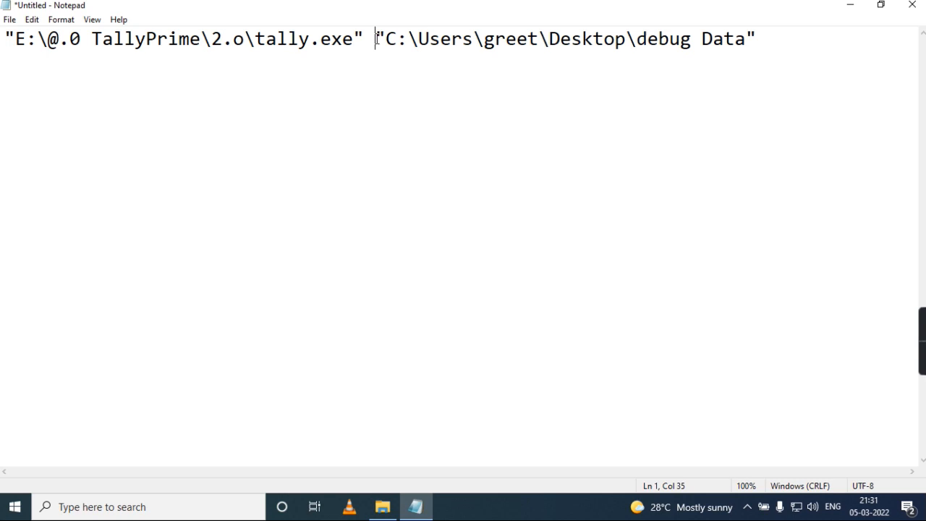
pyautogui.moveTo(375, 38); pyautogui.dragTo(755, 38)
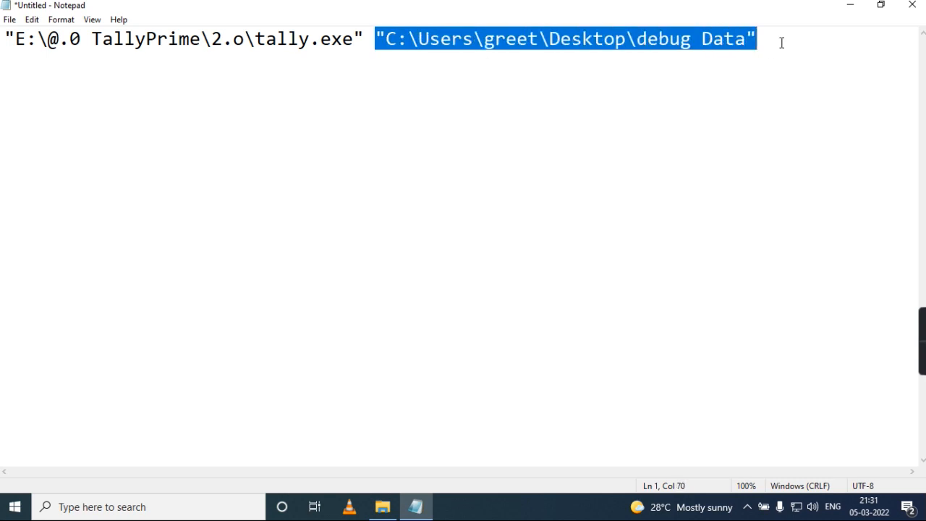
pyautogui.click(767, 38)
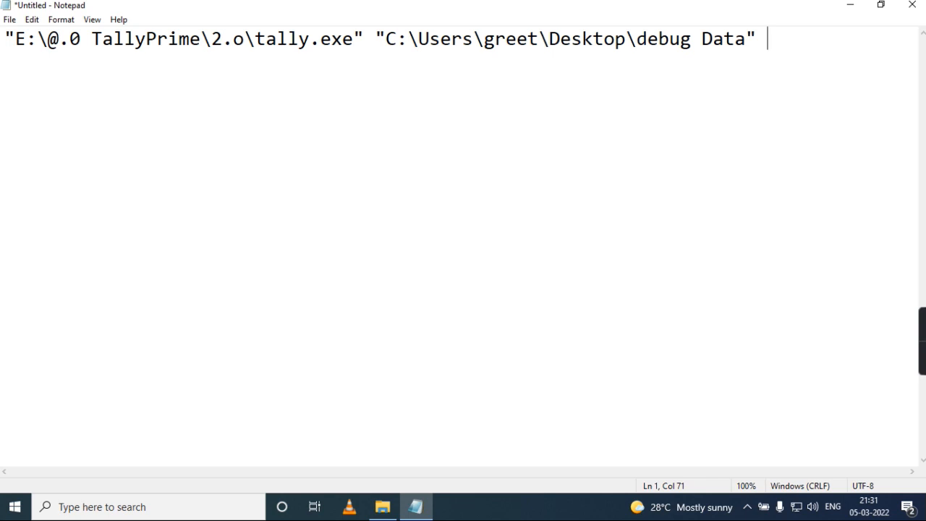
pyautogui.write('5')
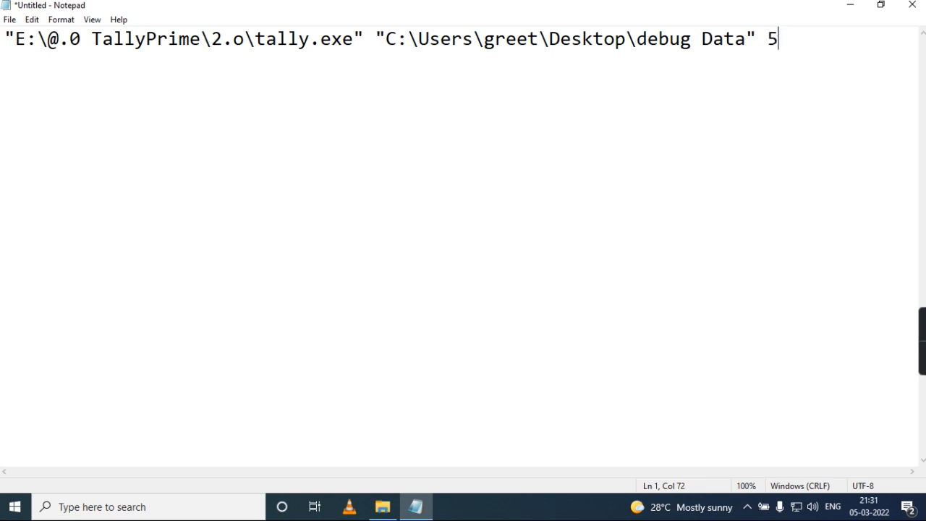
pyautogui.write('813')
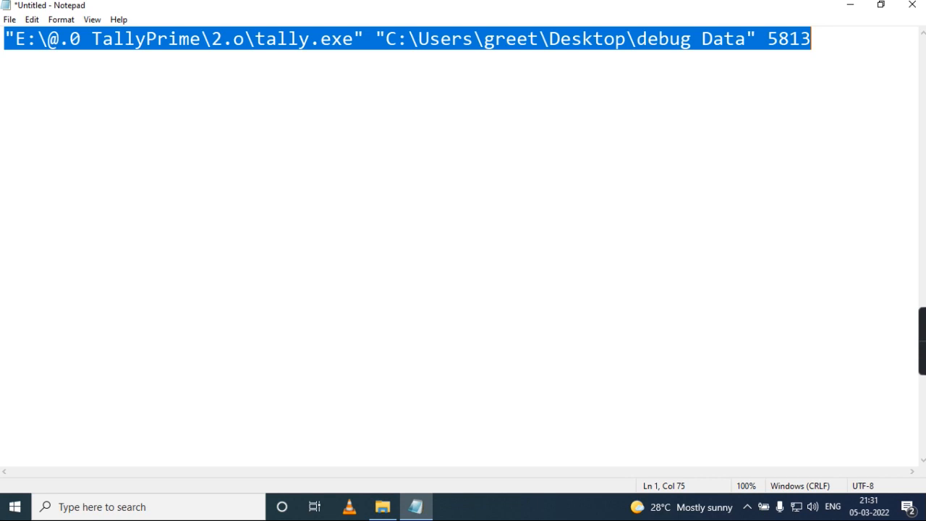
# - Run the command "tally.exe" "C:\Users\greet\Desktop\debug Data" 5813 from the Run box to launch TallyPrime
pyautogui.press('Win+r')
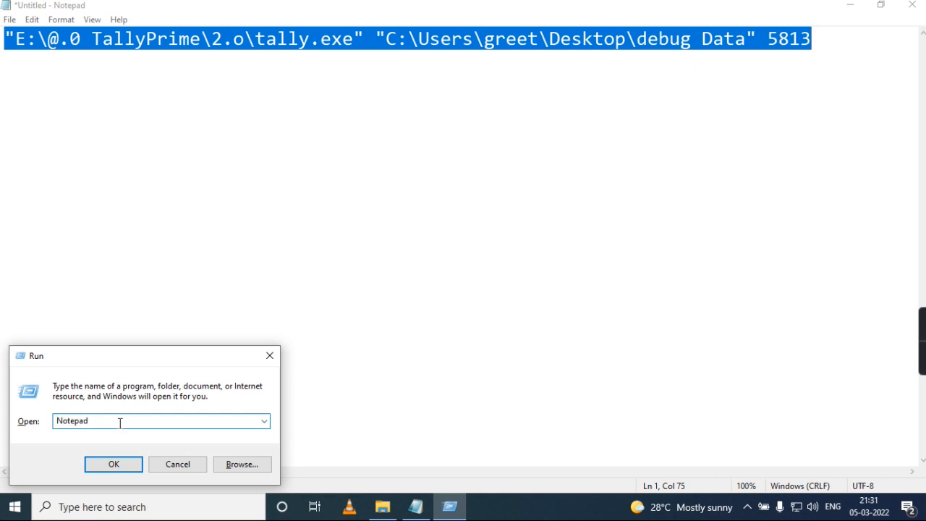
pyautogui.write('No')
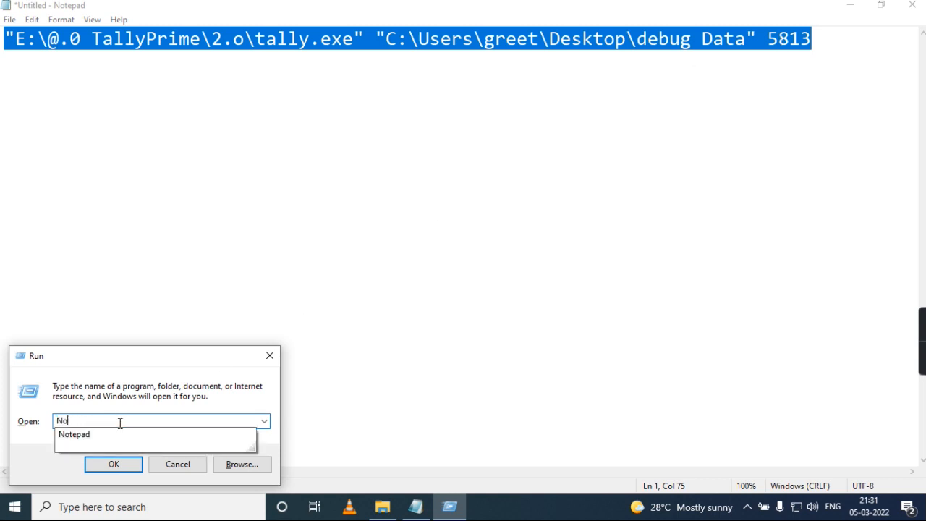
pyautogui.write('"E:\\@.0 TallyPrime\\2.o\\tally.exe" "C:\\Users\\greet\\Desktop\\debug Data" 5813')
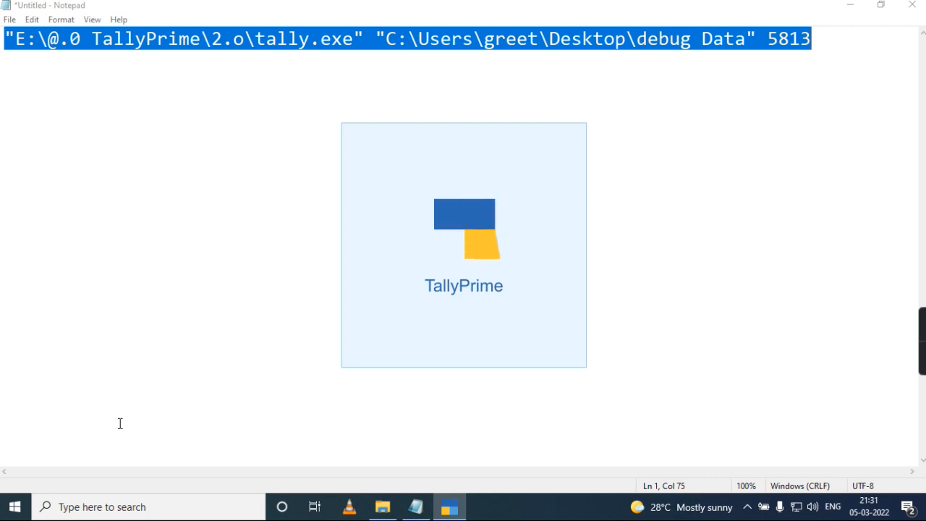
# - Choose Bull's Eye Retail under the debug Data path in the Repair Company list
pyautogui.click(448, 506)
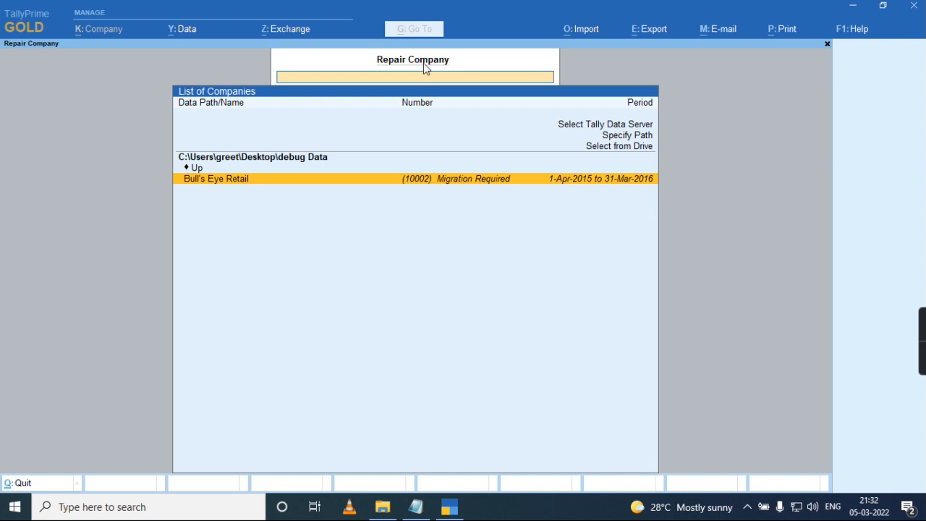
pyautogui.click(214, 180)
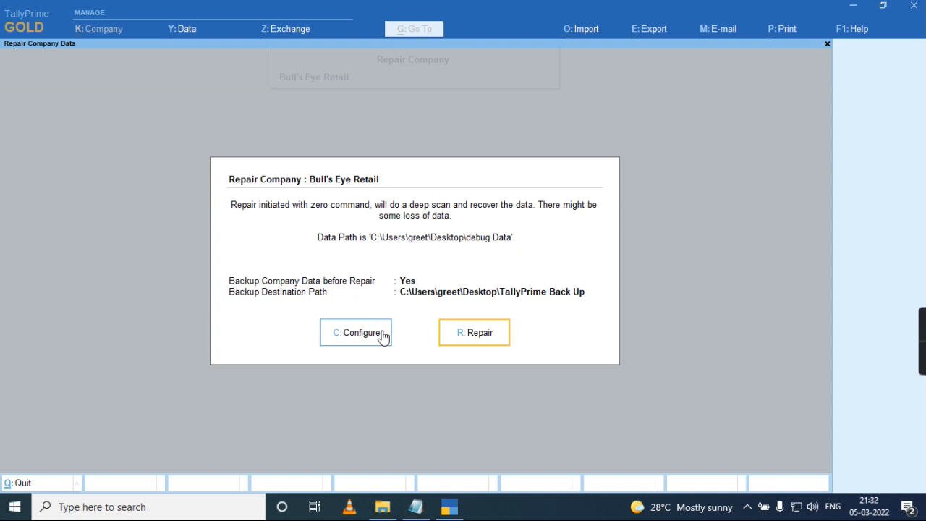
# - Set Backup Company Data before Repair to No and start repairing Bull's Eye Retail
pyautogui.click(356, 331)
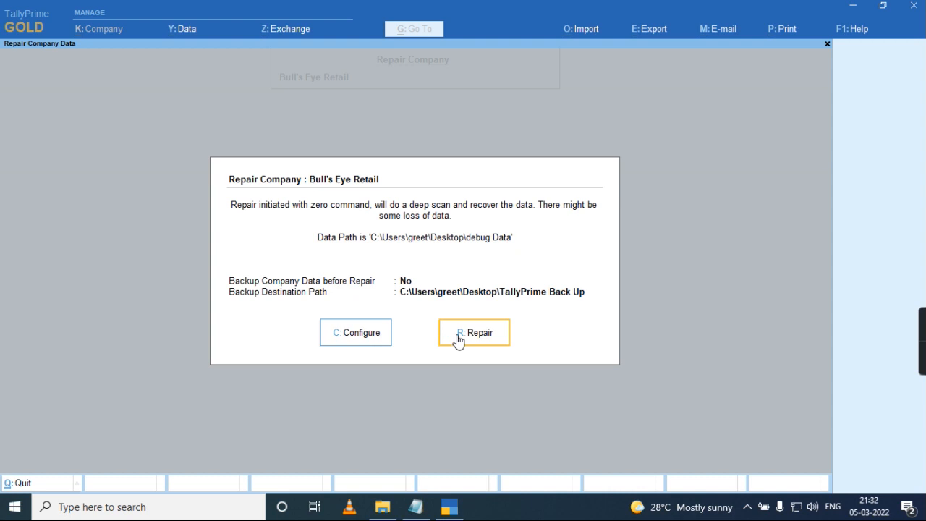
pyautogui.click(474, 331)
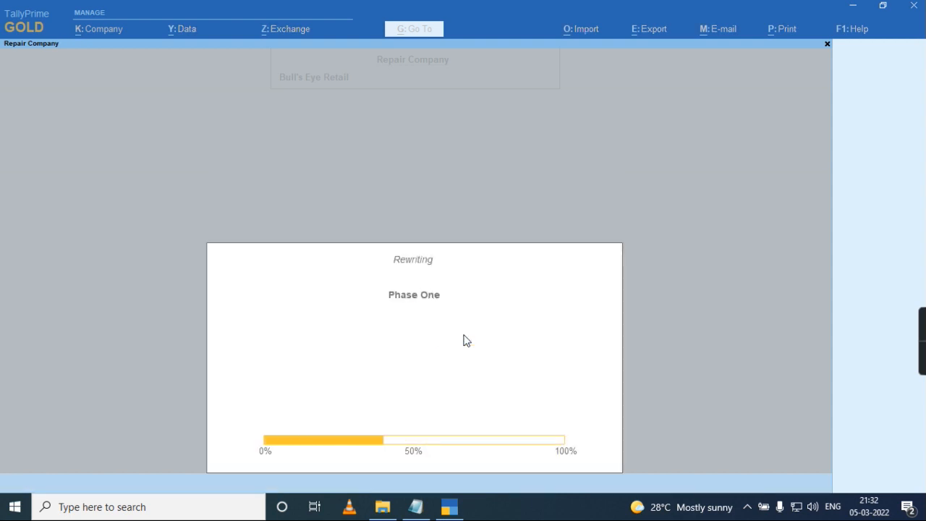